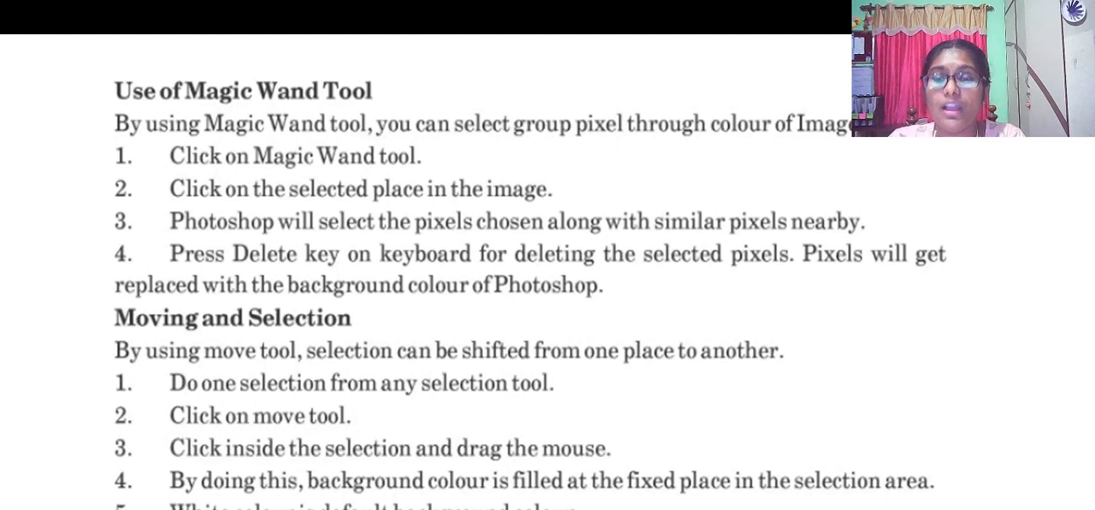
scroll(down, 3)
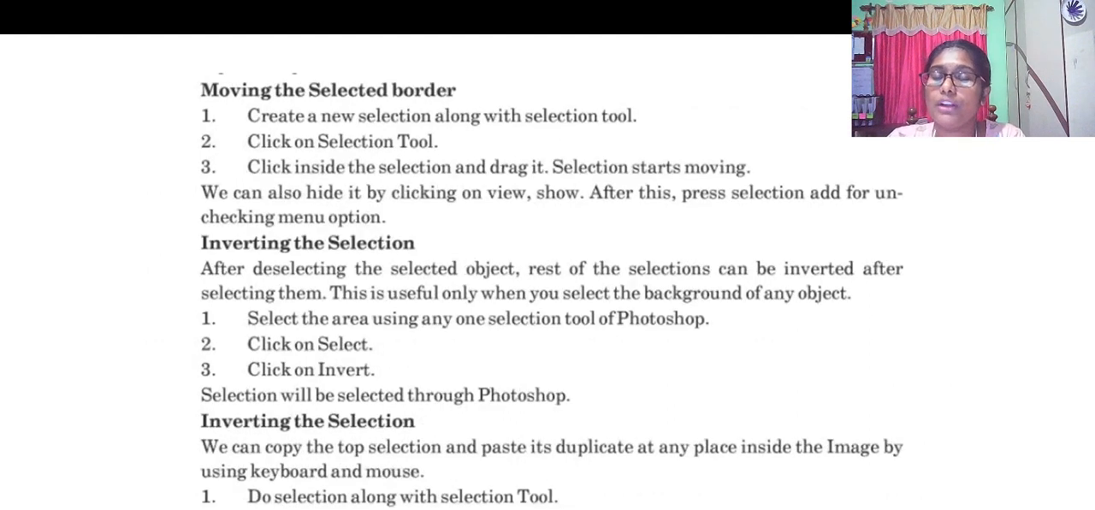